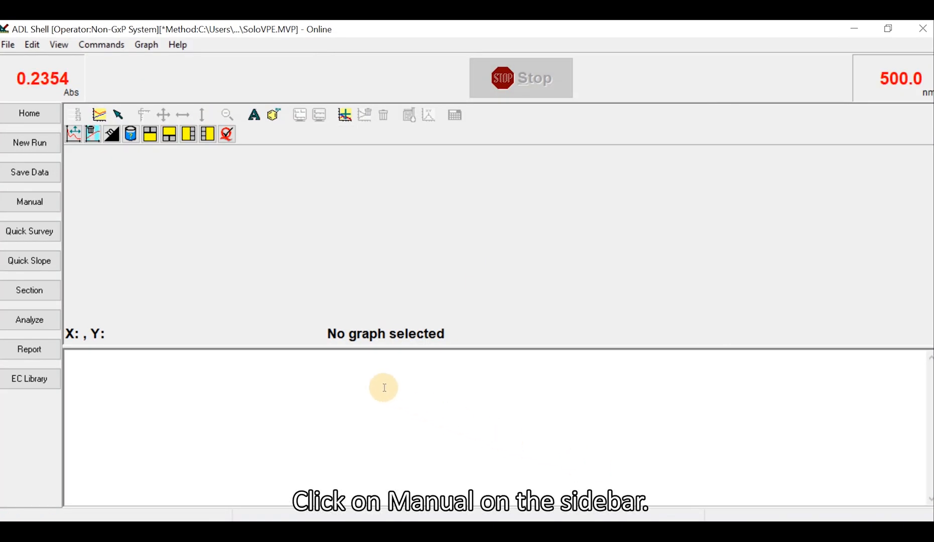
- Start Optimize Coupler from Manual Controls and confirm the delivery fiber is ready, trending live %Transmission near 59.6% at 500 nm
left_click(29, 202)
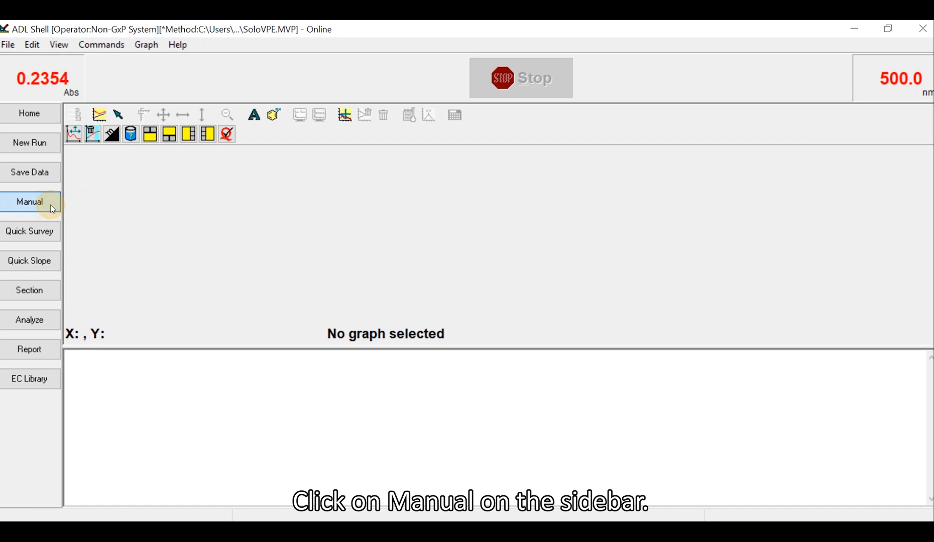
left_click(29, 202)
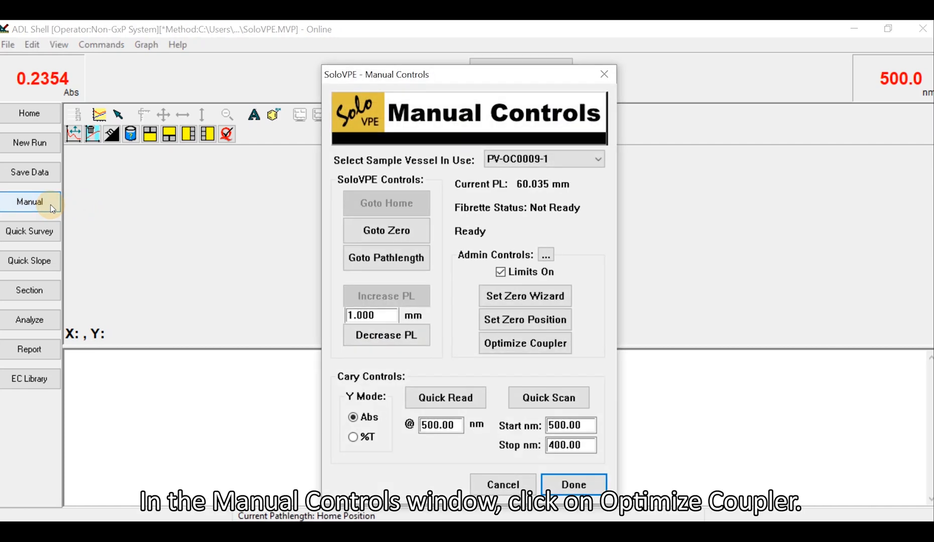
mouse_move(380, 293)
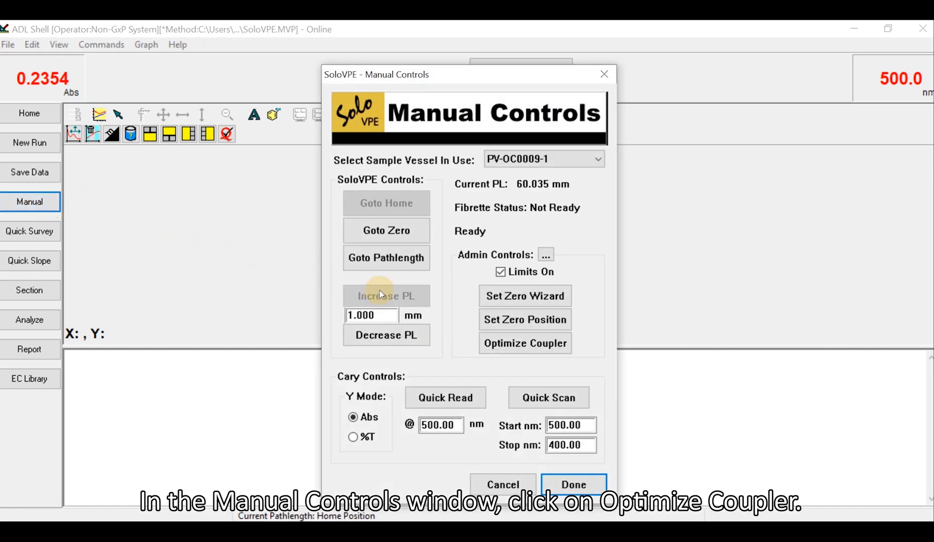
left_click(524, 343)
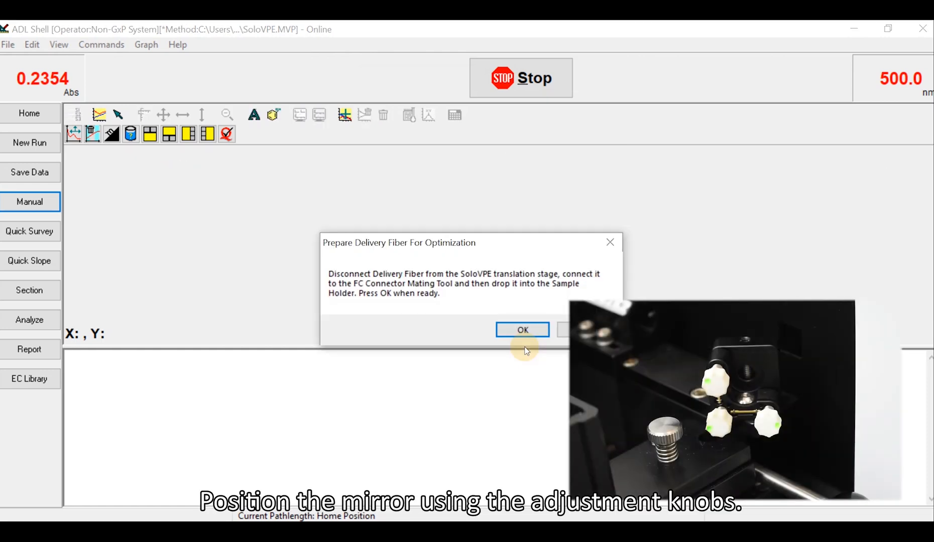
left_click(523, 331)
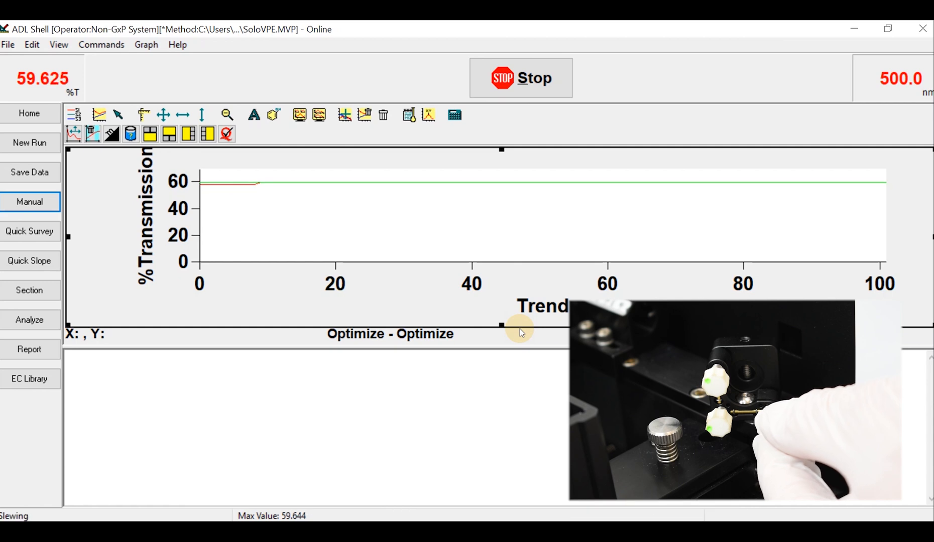